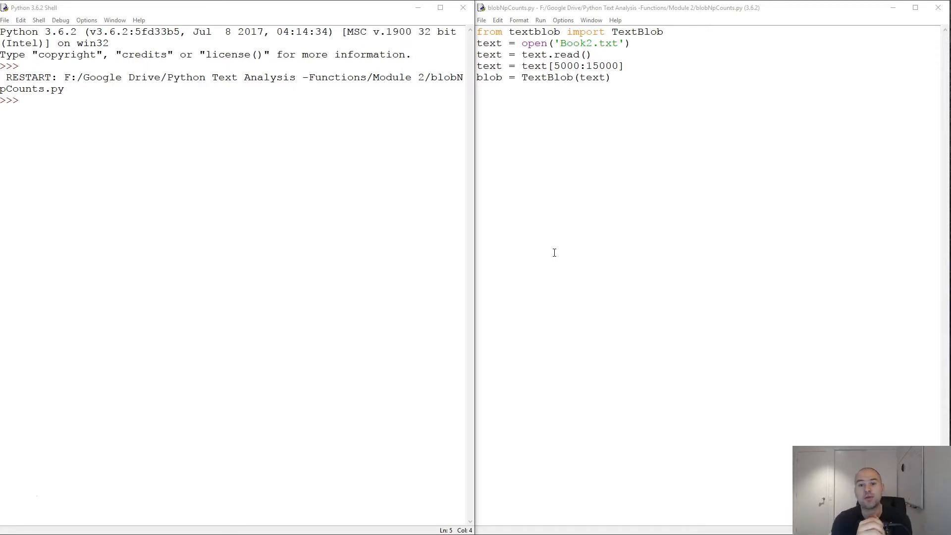
pyautogui.moveTo(627, 143)
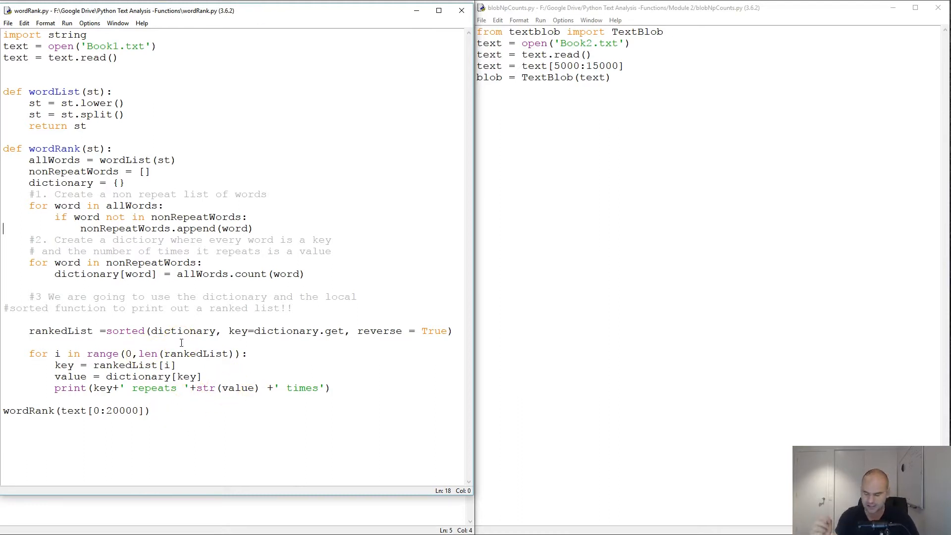
# Highlight wordRank.py's ranked printing loop for review, then clear the selection
pyautogui.click(231, 417)
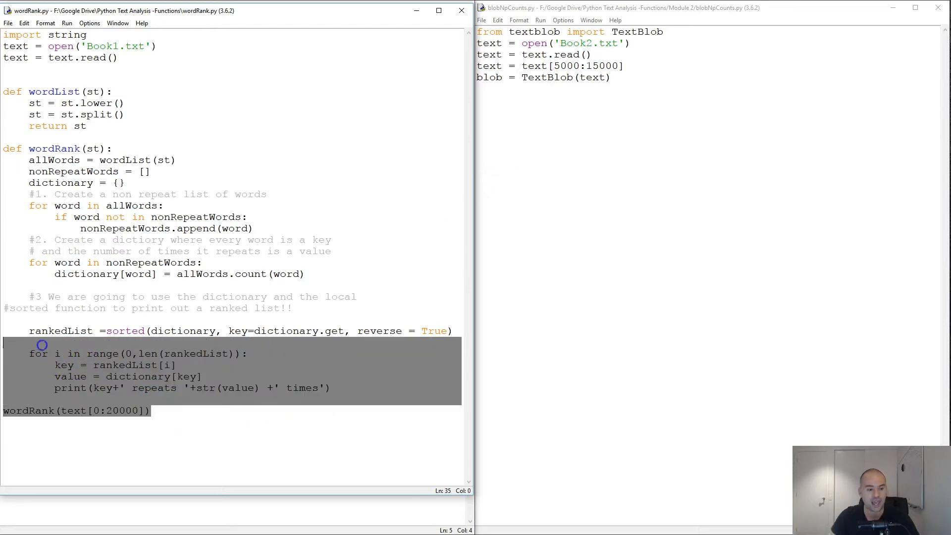
pyautogui.click(648, 157)
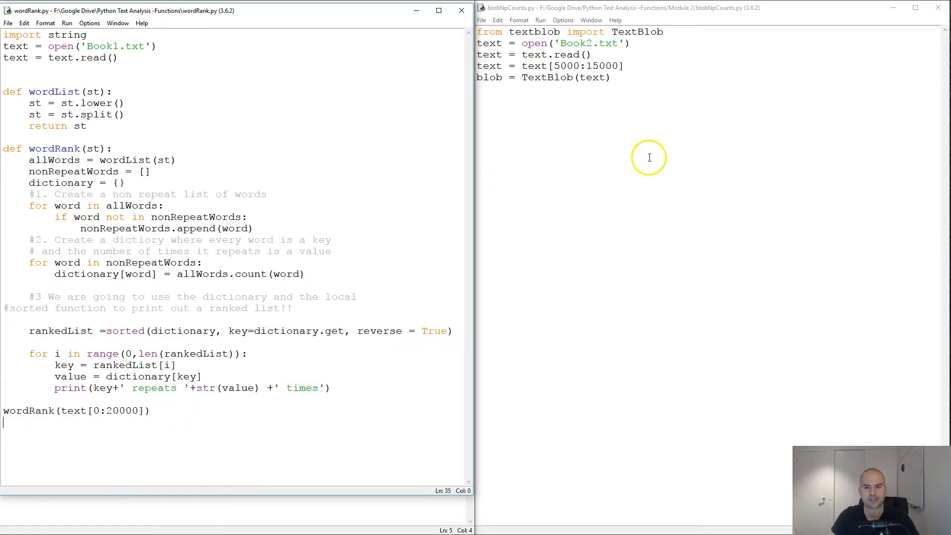
pyautogui.moveTo(374, 15)
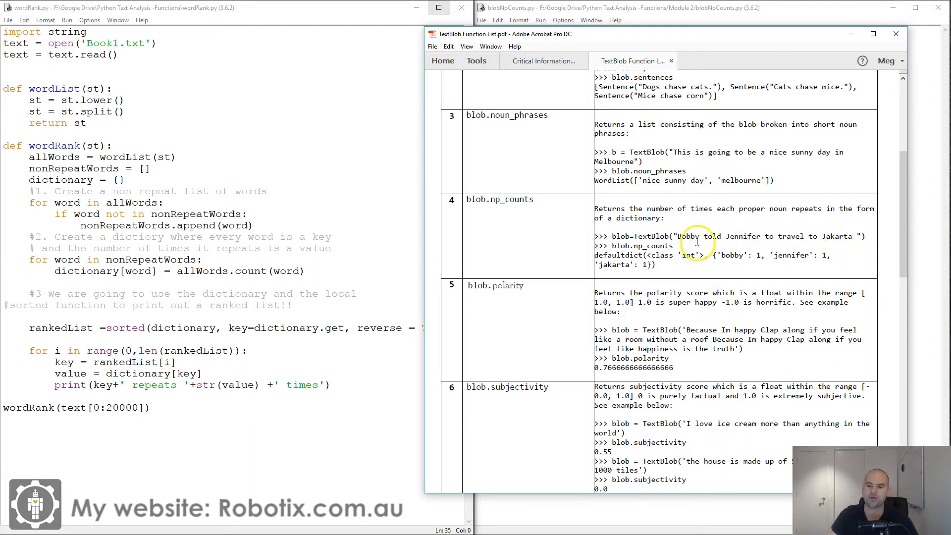
pyautogui.moveTo(838, 231)
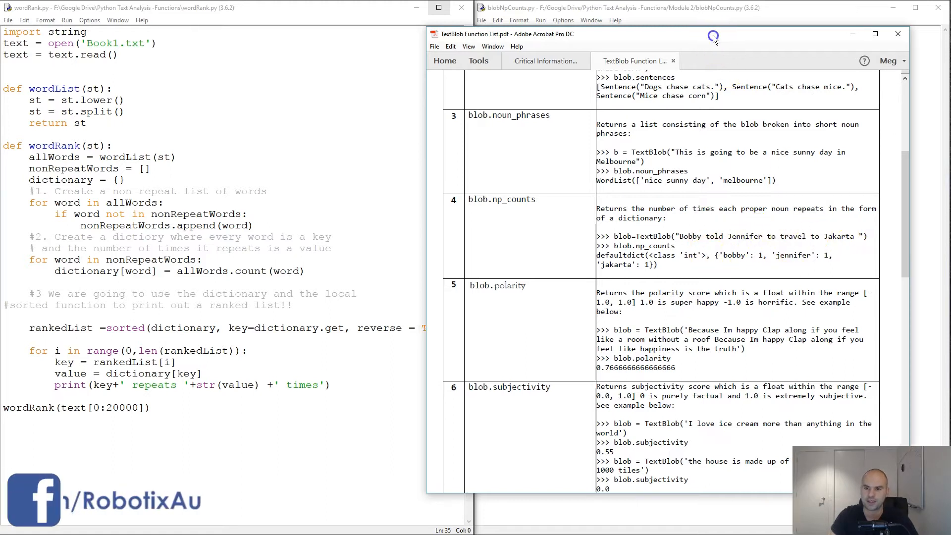
# Put away the TextBlob function list PDF after reading the np_counts row
pyautogui.click(896, 34)
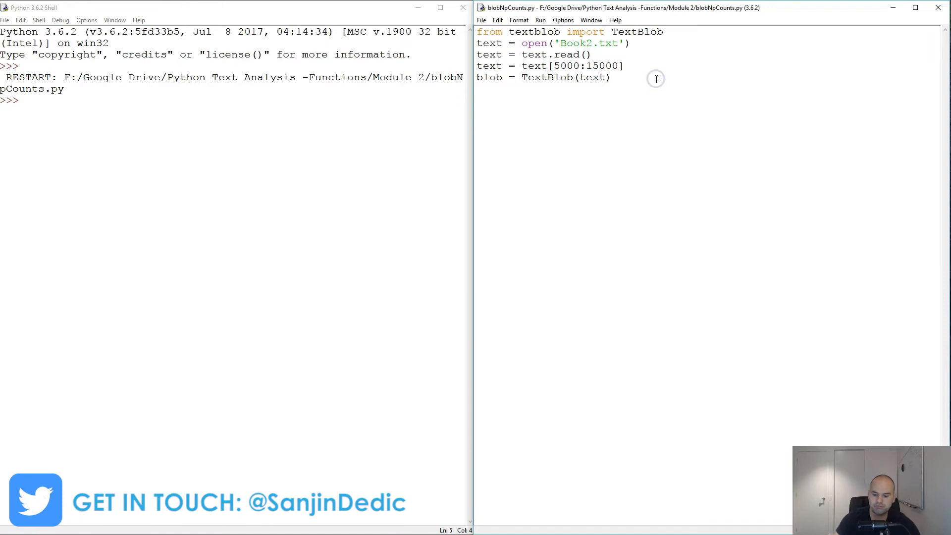
# End blobNpCounts.py with print(blob.np_counts) ready to run
pyautogui.write('print')
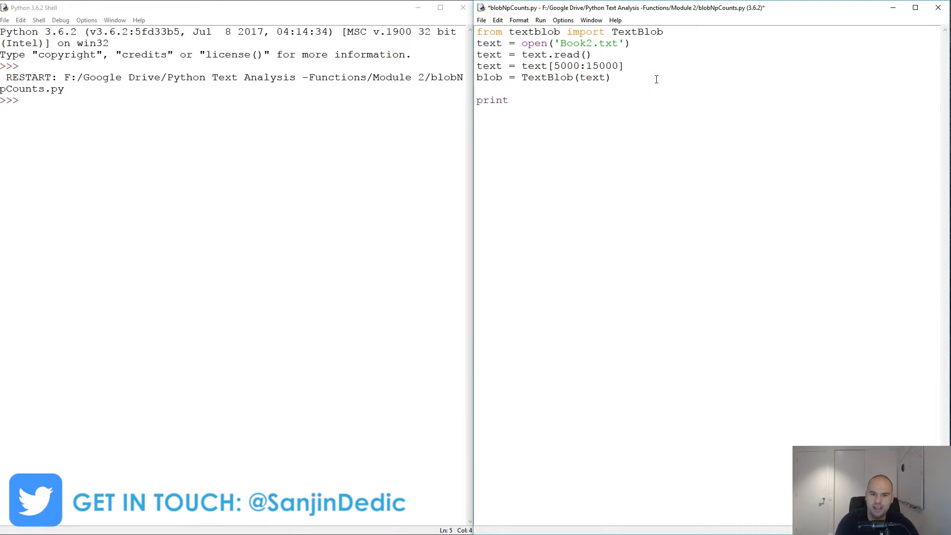
pyautogui.write('(')
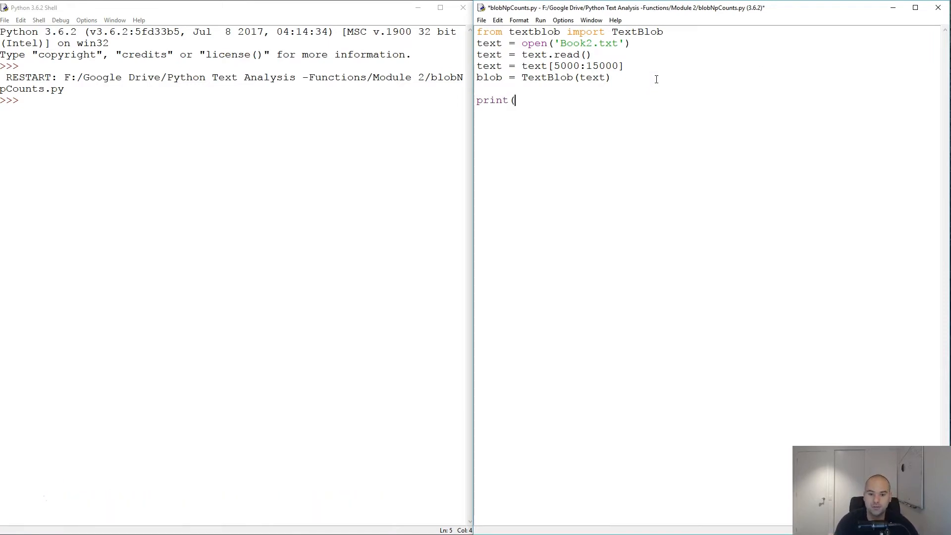
pyautogui.write('blo')
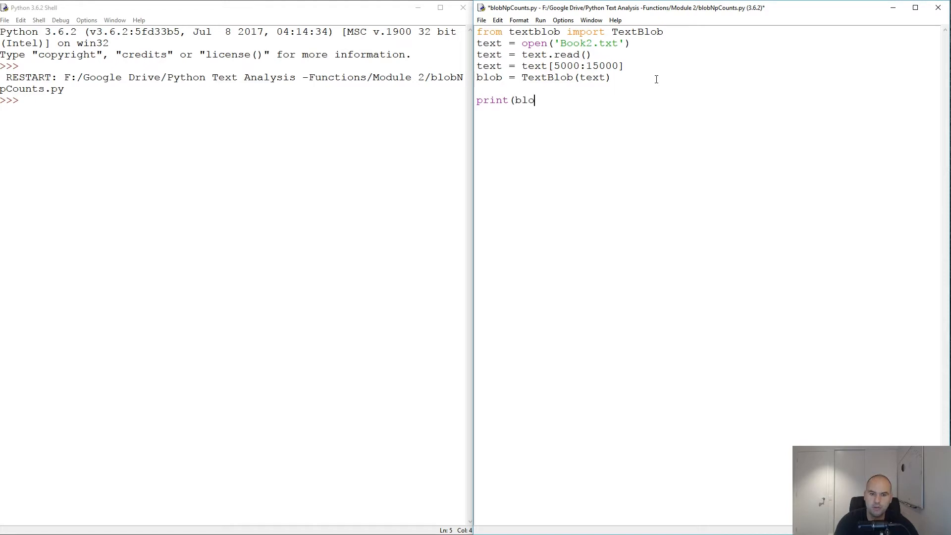
pyautogui.write('b.n')
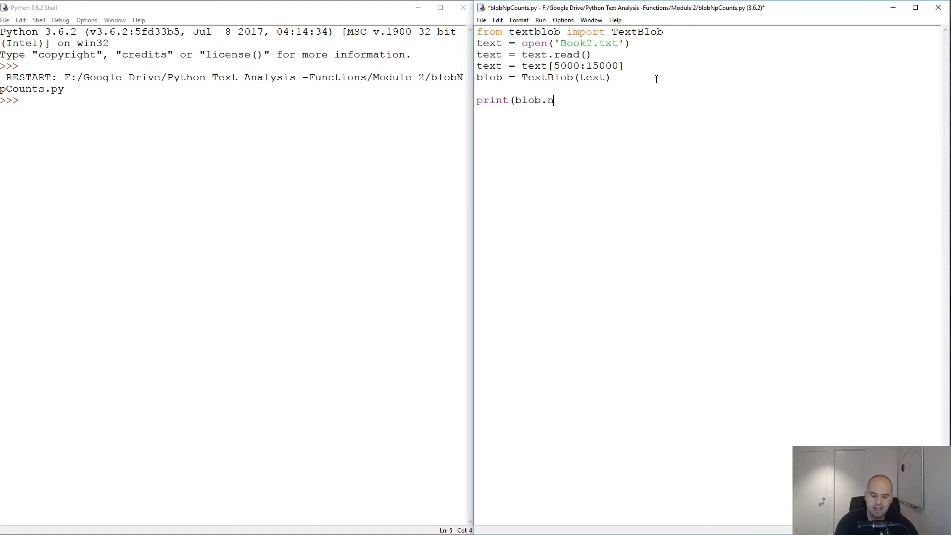
pyautogui.write('p_count')
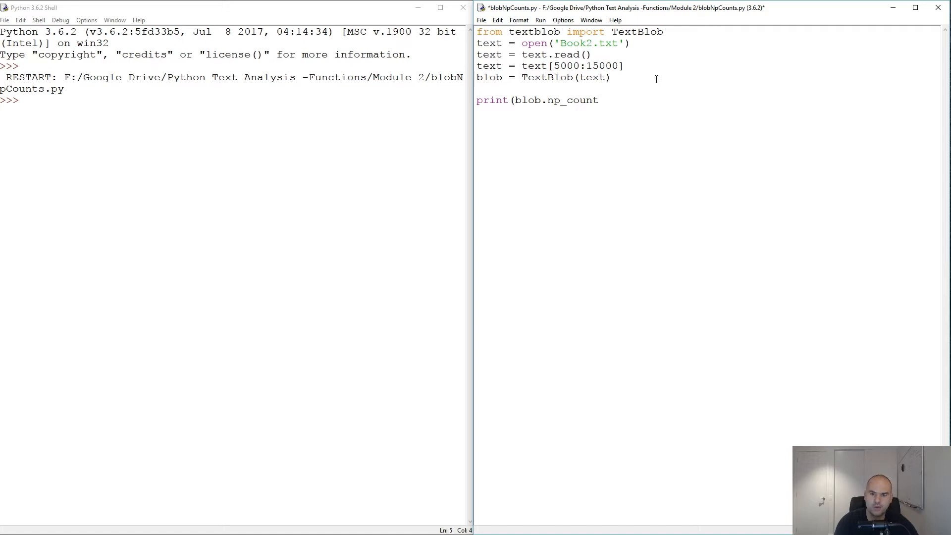
pyautogui.write('s)')
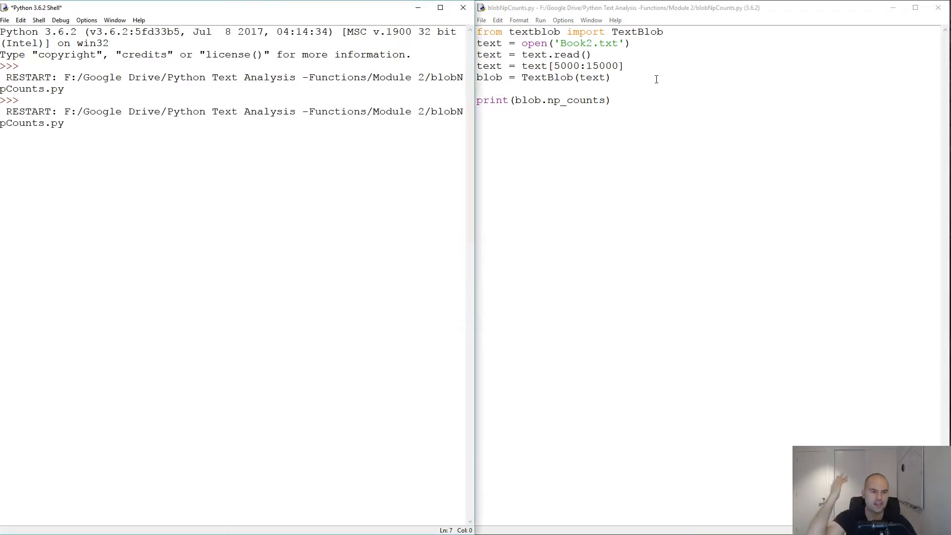
pyautogui.moveTo(606, 65)
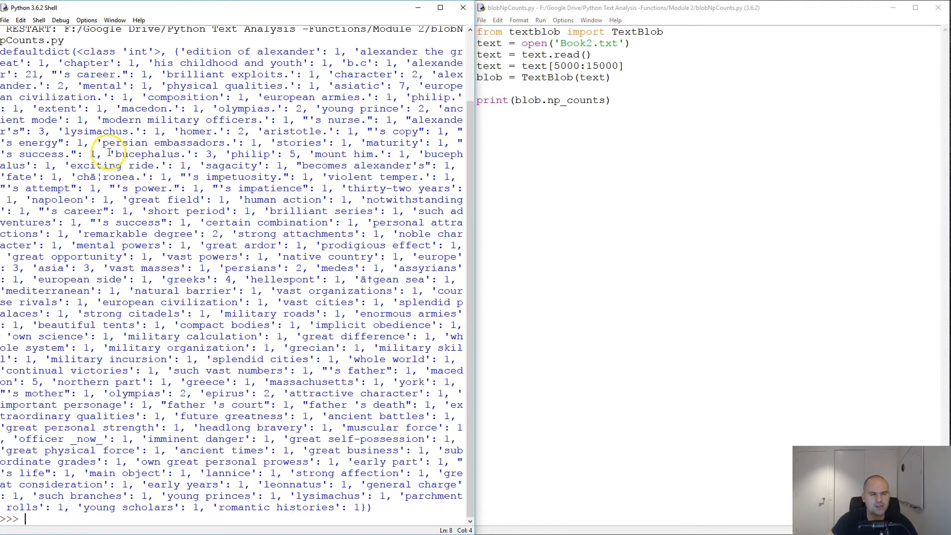
pyautogui.moveTo(170, 206)
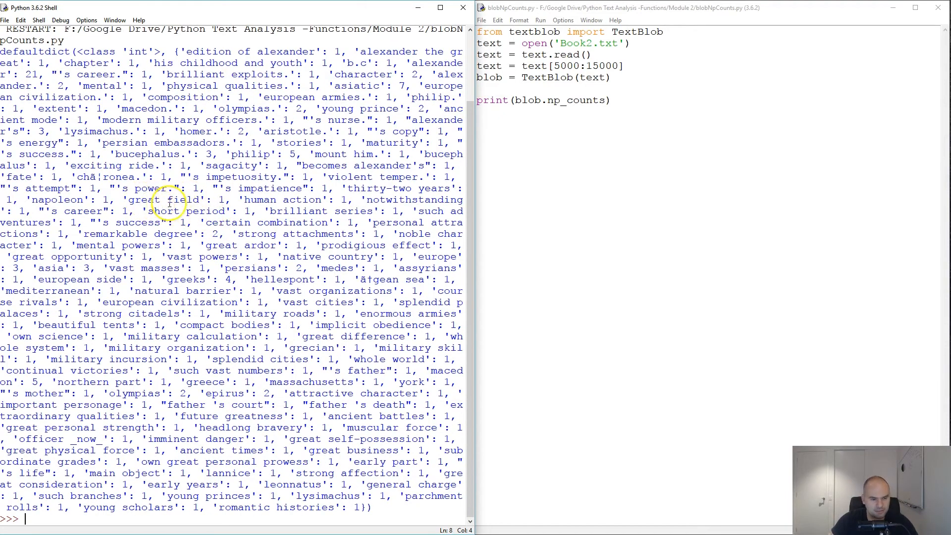
# Inspect noun-phrase counts such as 'philip': 5 and 'greeks': 4 in the shell output
pyautogui.doubleClick(163, 199)
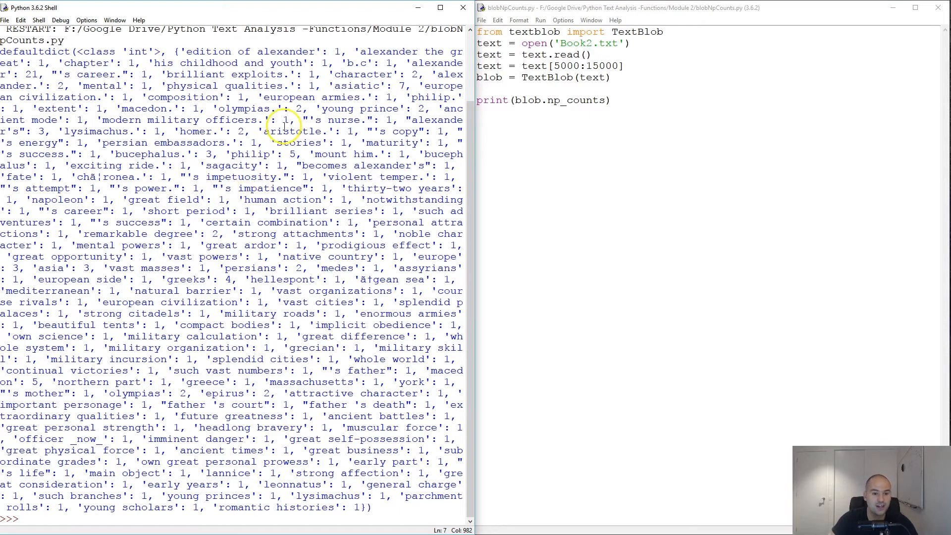
pyautogui.doubleClick(293, 131)
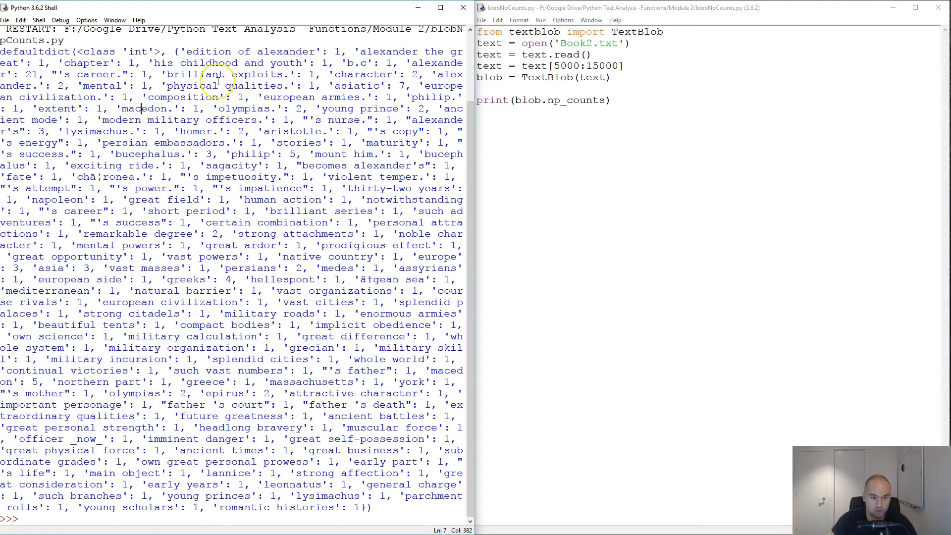
pyautogui.moveTo(226, 245)
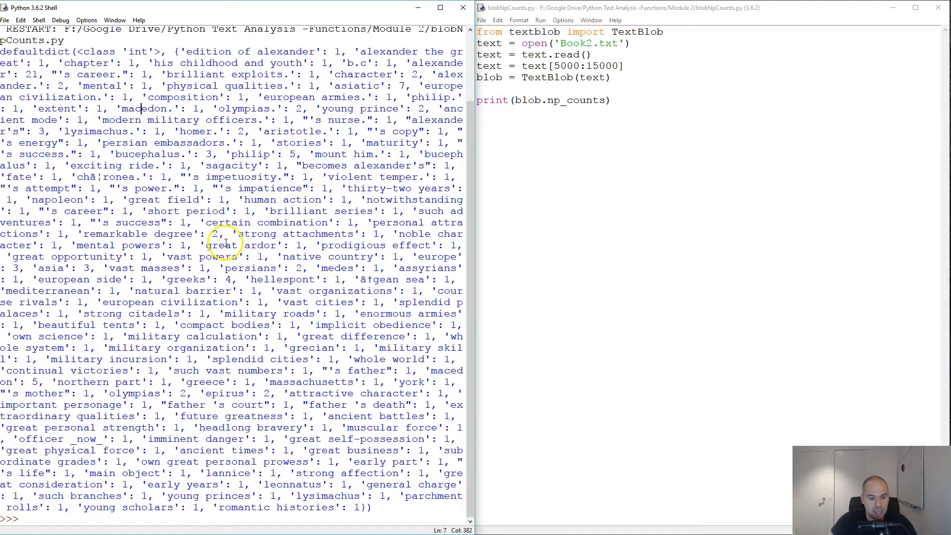
pyautogui.scroll(3)
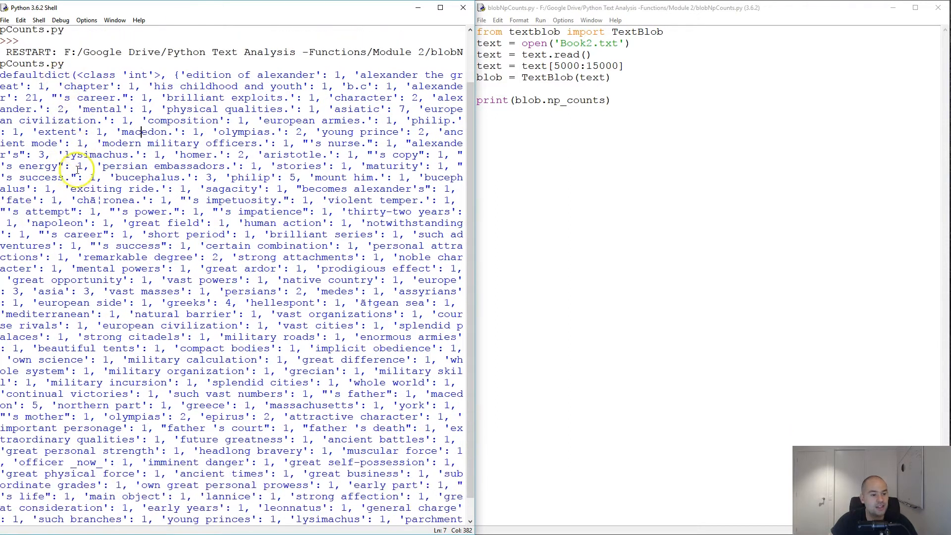
pyautogui.scroll(-3)
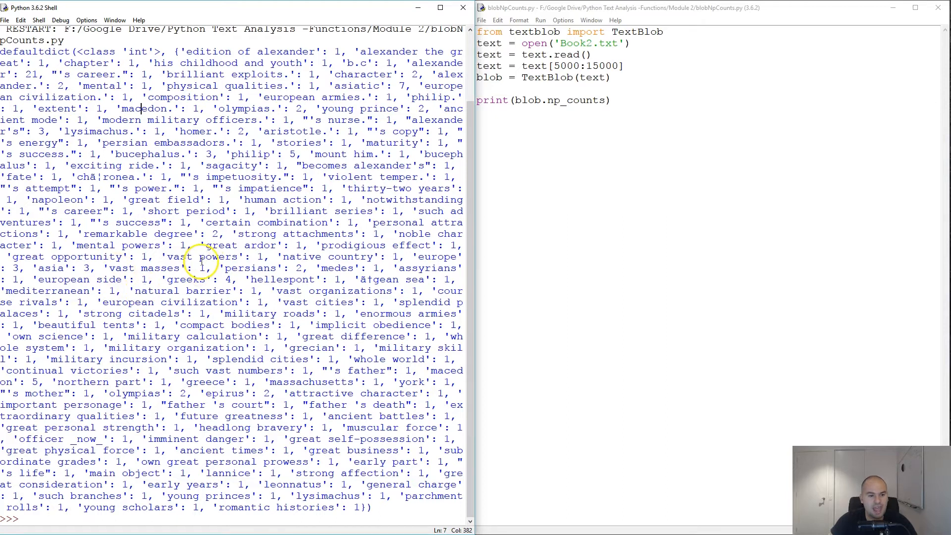
pyautogui.scroll(3)
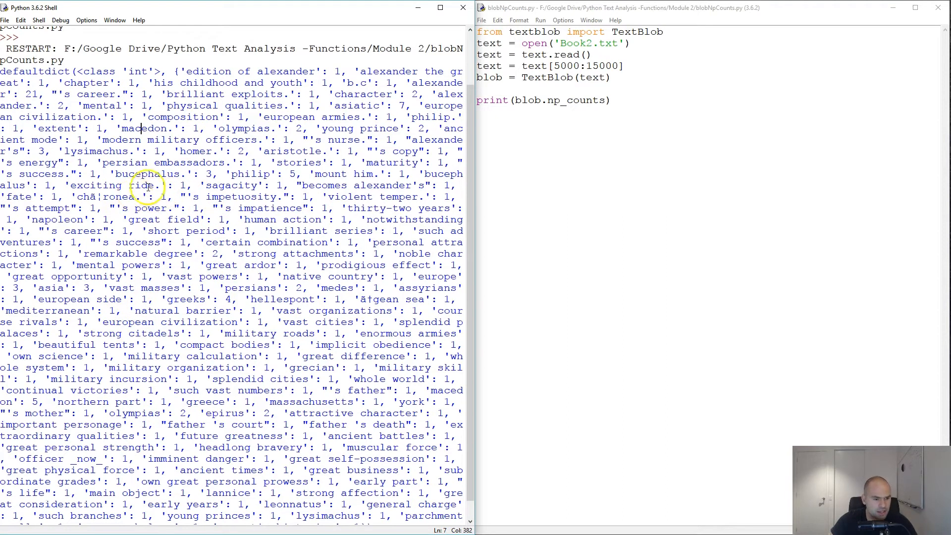
pyautogui.moveTo(337, 134)
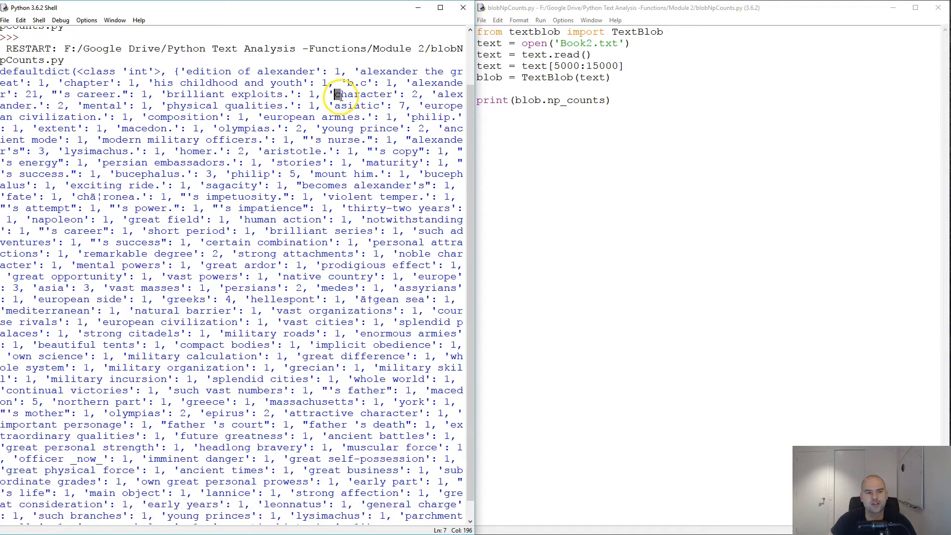
pyautogui.click(190, 72)
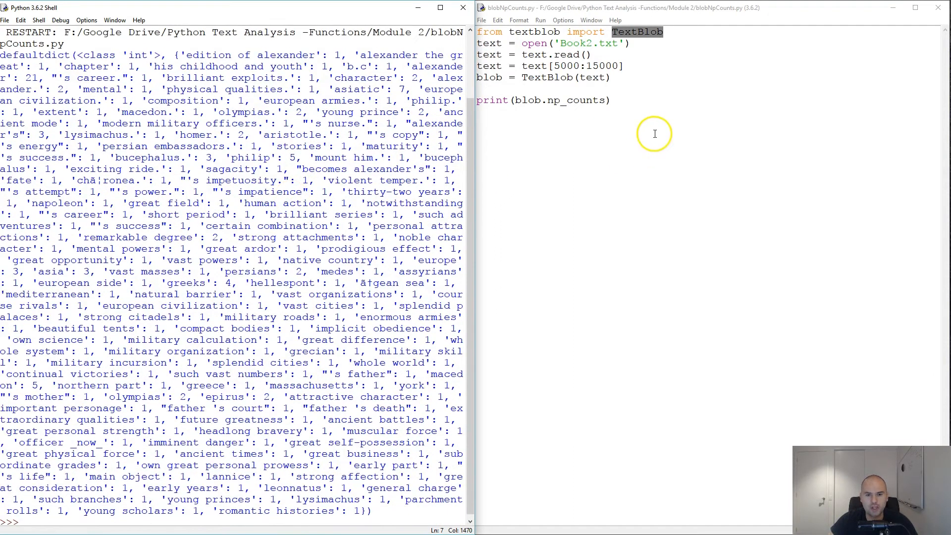
# Store np_counts in dictionary and add print(type(dictionary)) to the script
pyautogui.click(611, 100)
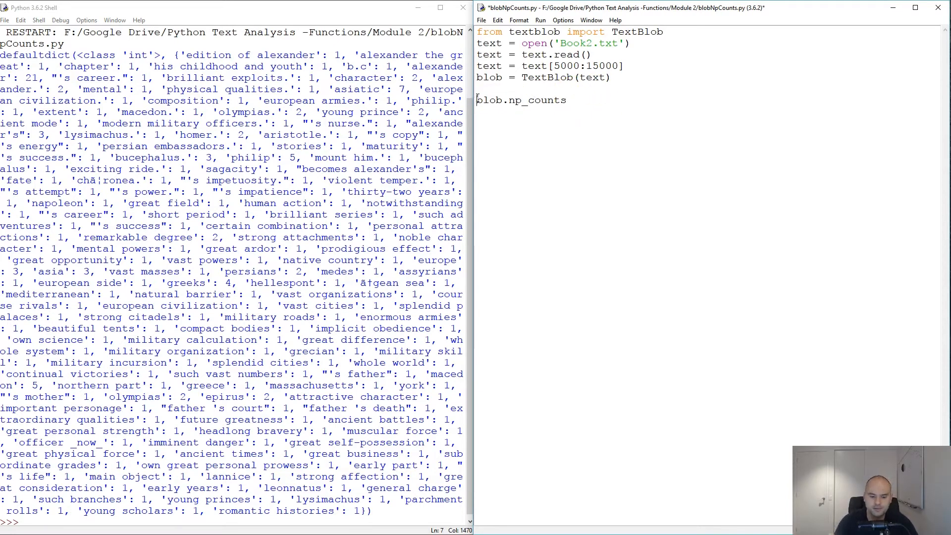
pyautogui.write('dictionary =')
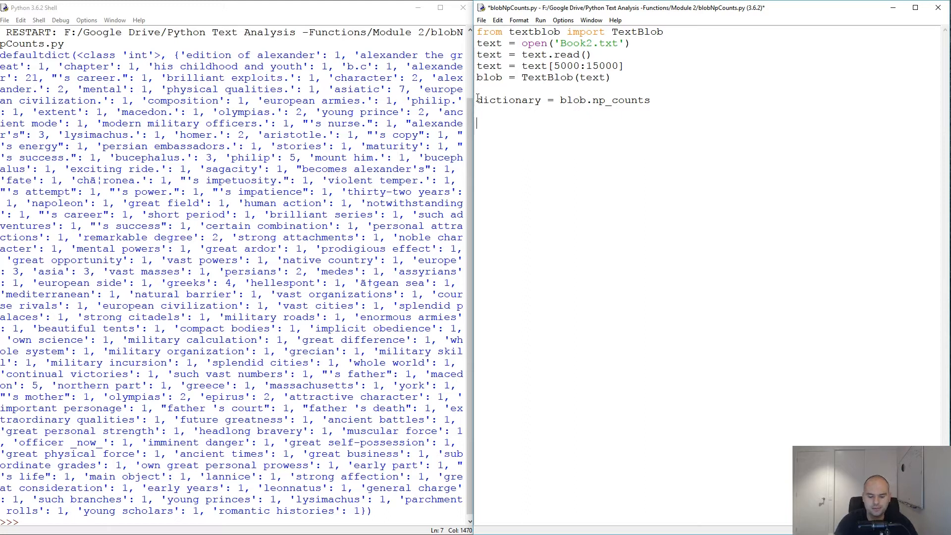
pyautogui.write('print(t')
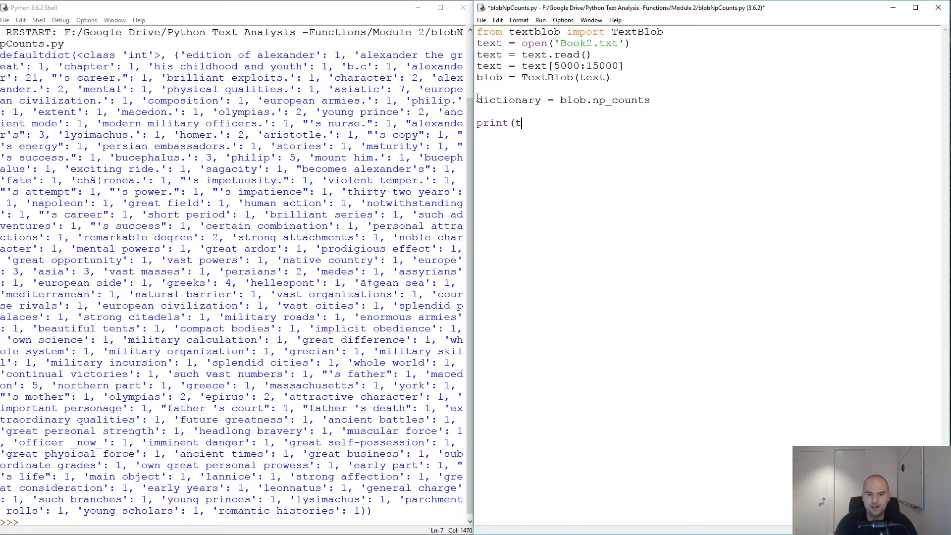
pyautogui.write('ype(')
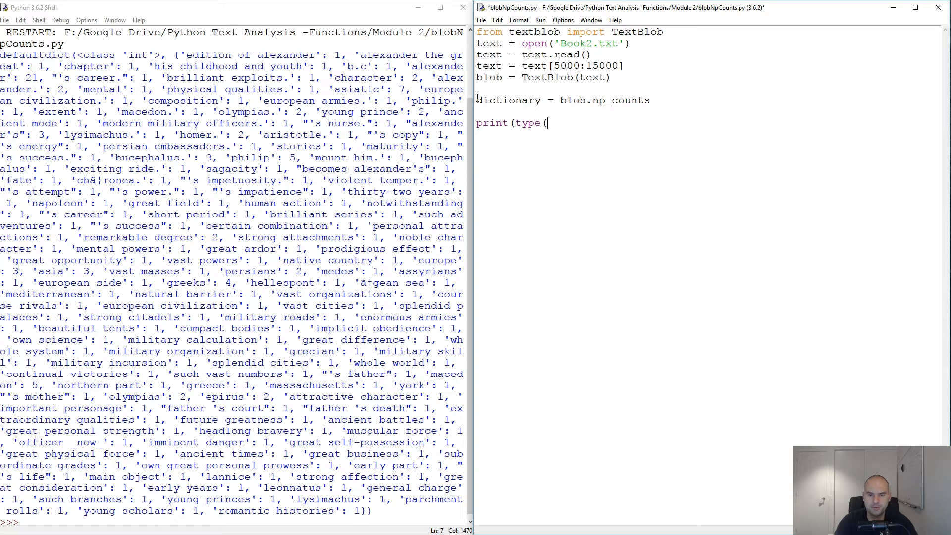
pyautogui.write('dictionary)')
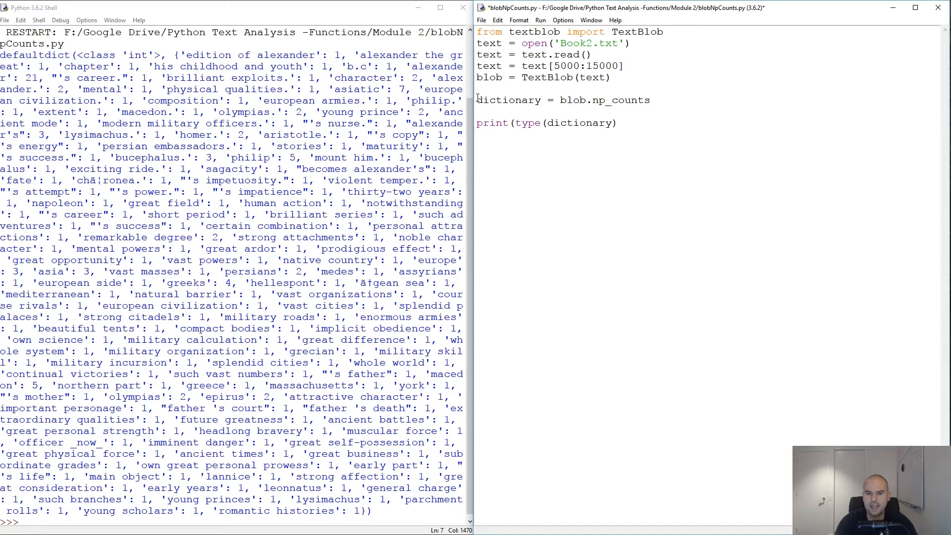
pyautogui.write(')')
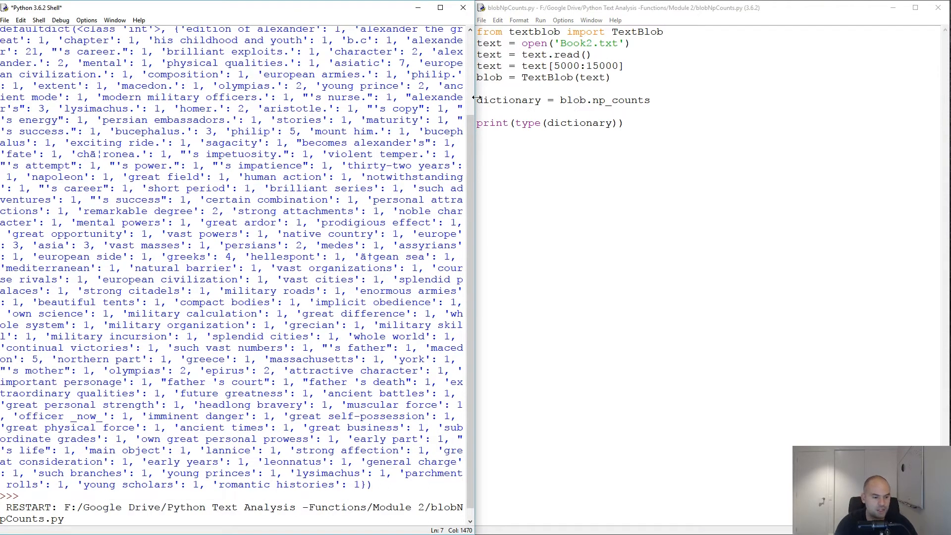
pyautogui.scroll(3)
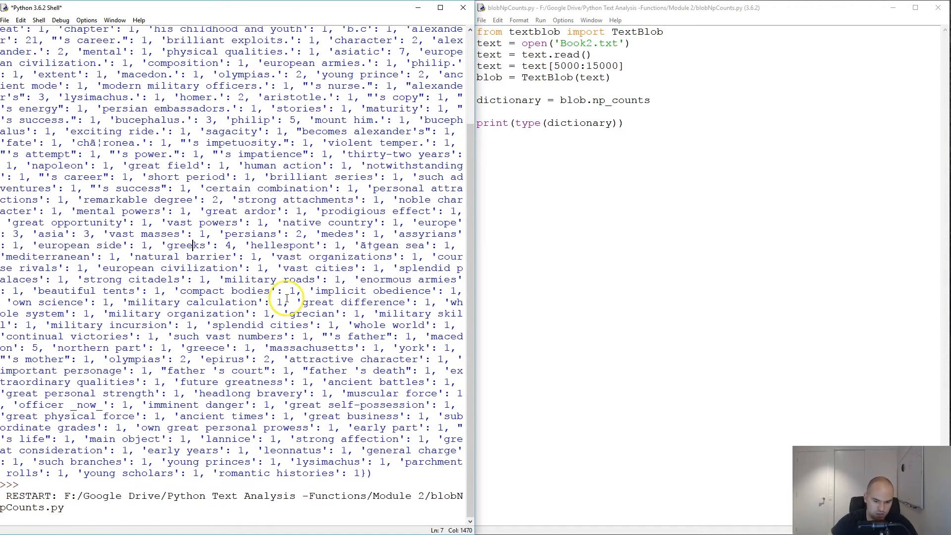
pyautogui.moveTo(203, 429)
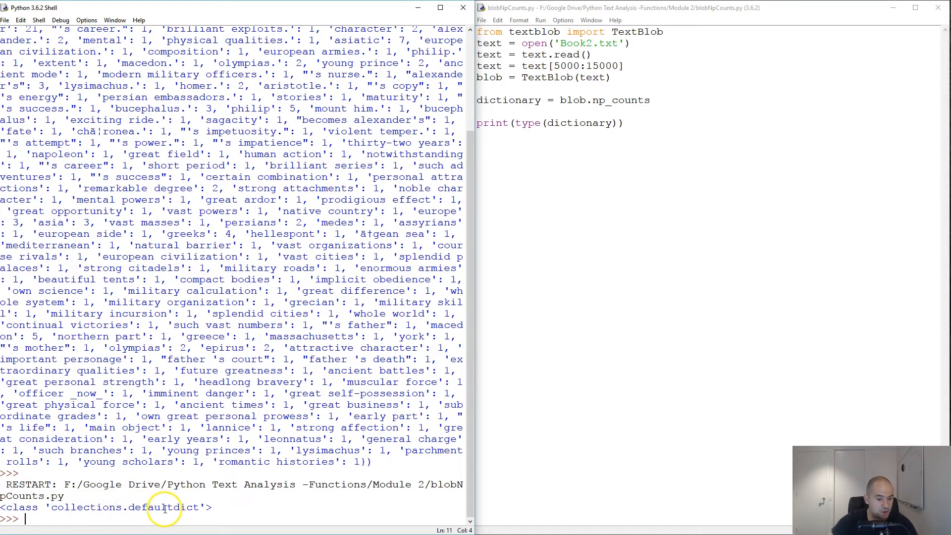
pyautogui.moveTo(568, 109)
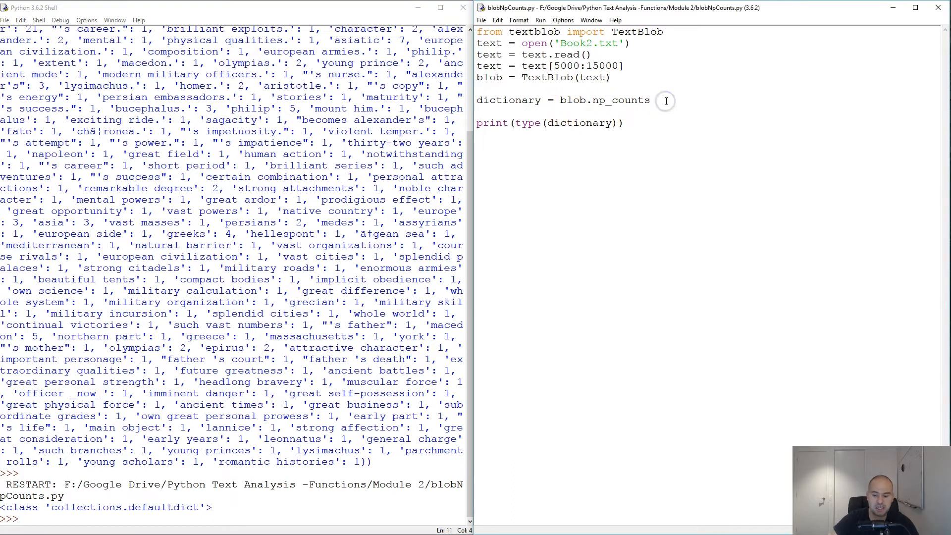
# Add dictionary = dict(dictionary), save and rerun so the shell reports class dict
pyautogui.write('di')
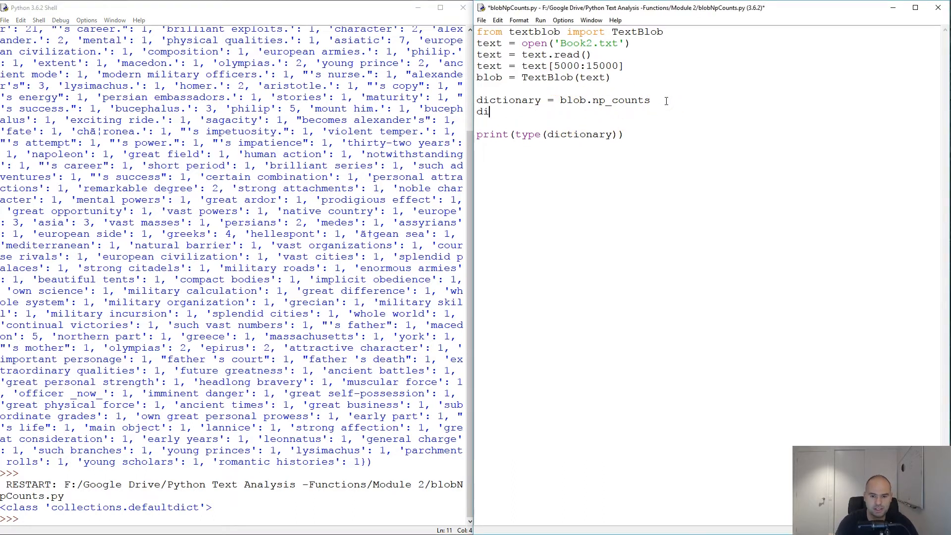
pyautogui.write('ctionary = d')
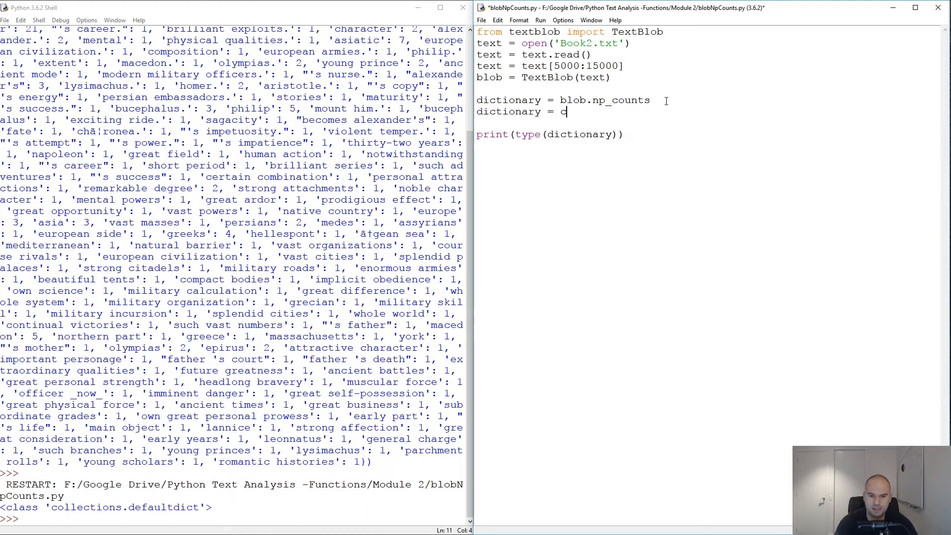
pyautogui.write('ict')
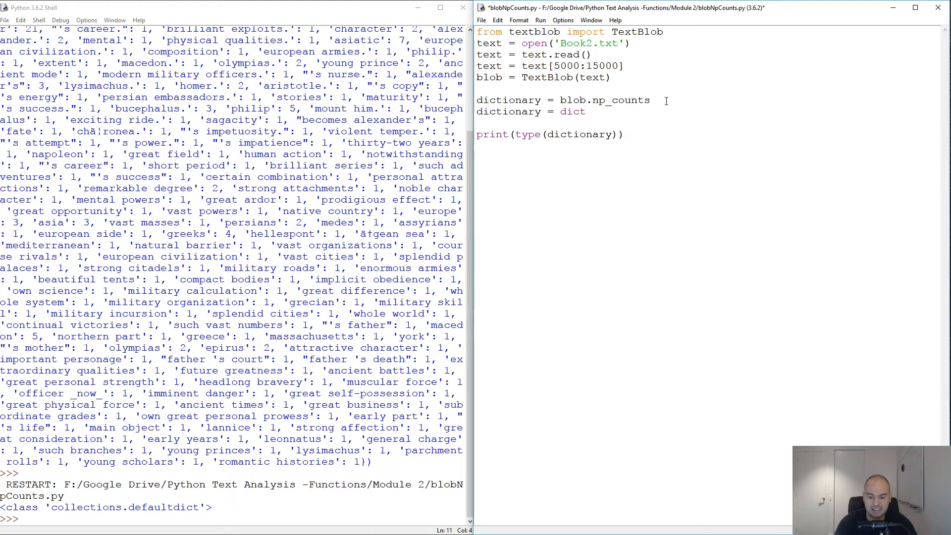
pyautogui.write('(dictionary')
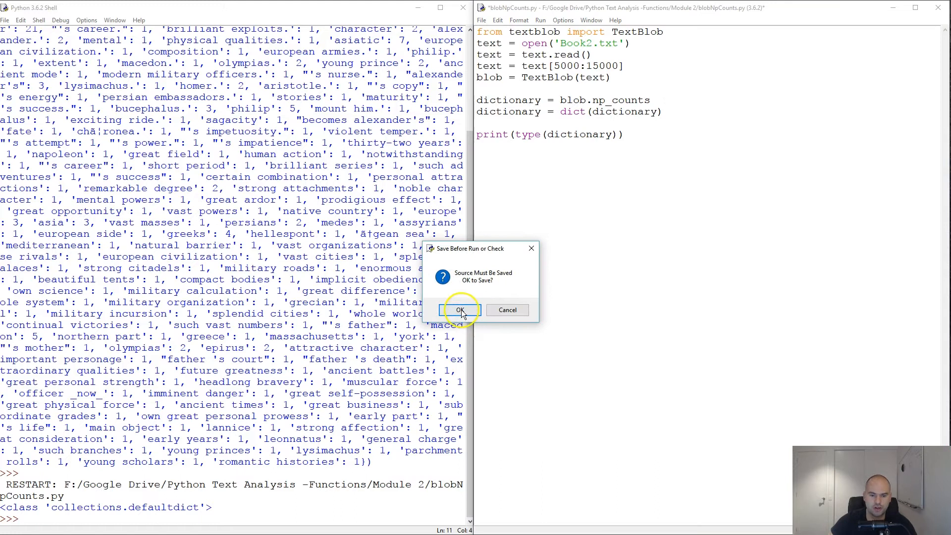
pyautogui.click(458, 310)
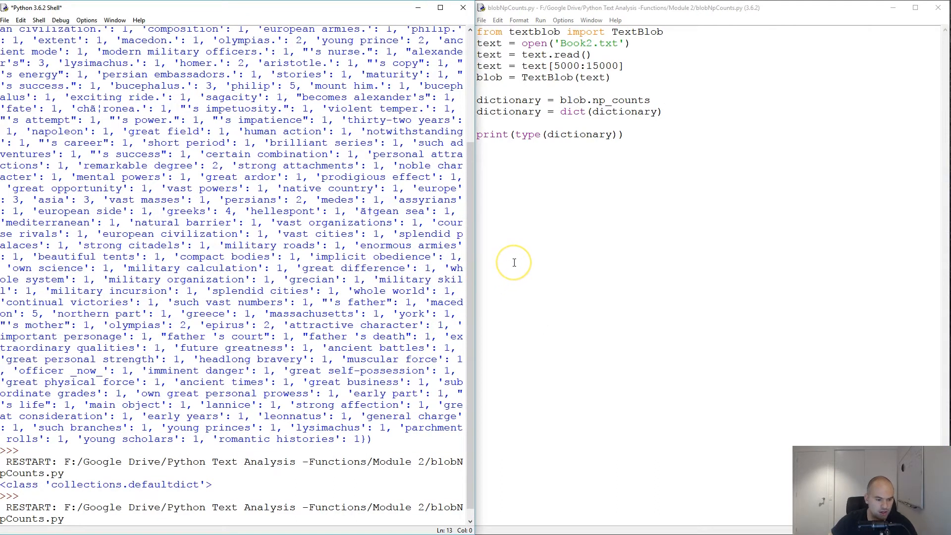
pyautogui.moveTo(513, 262)
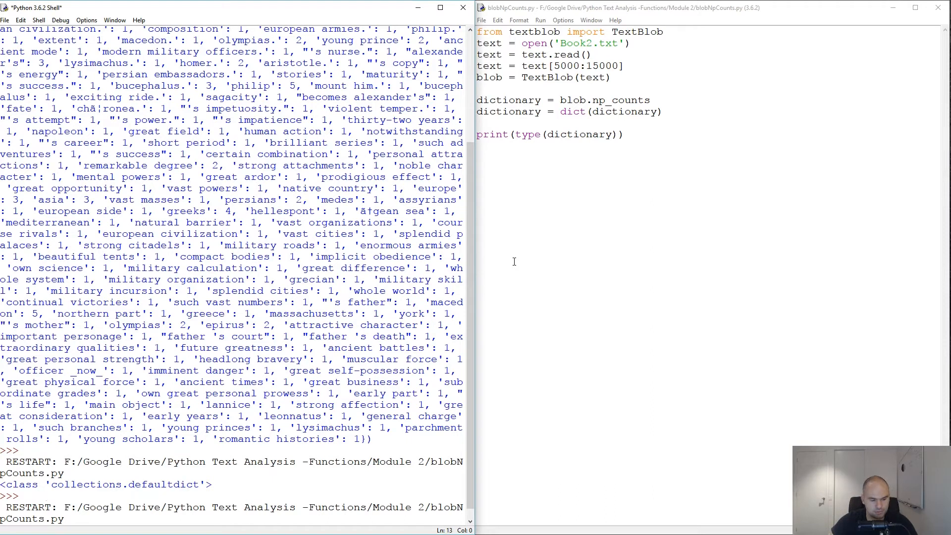
pyautogui.moveTo(539, 170)
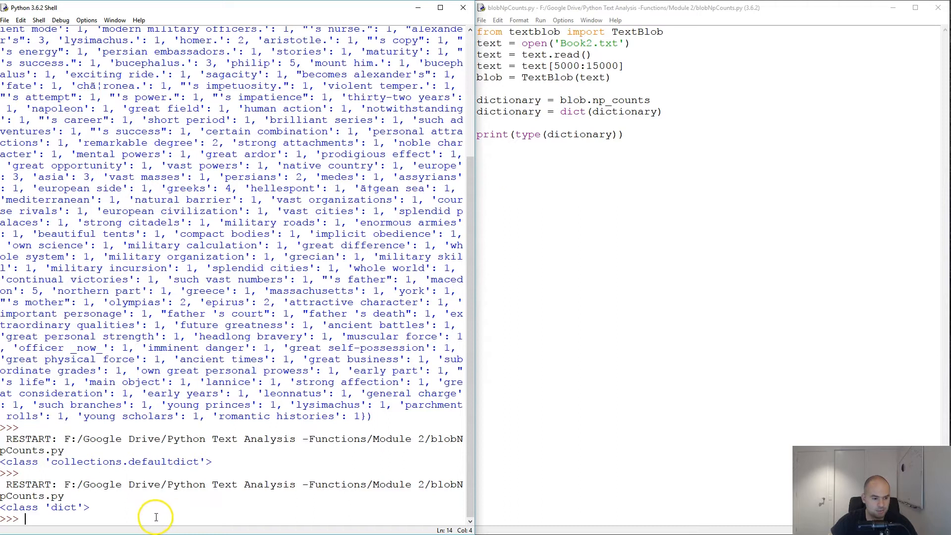
pyautogui.click(483, 112)
pyautogui.write('#')
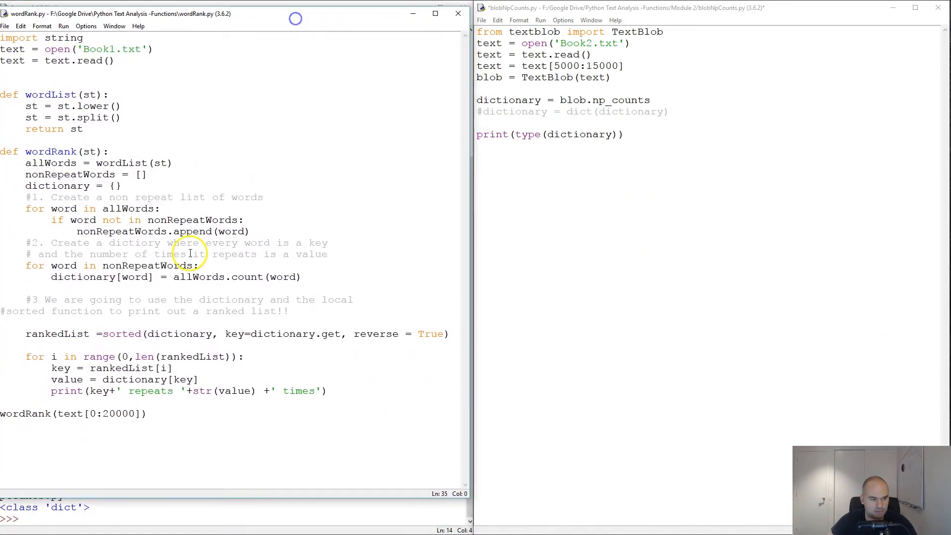
pyautogui.moveTo(206, 409)
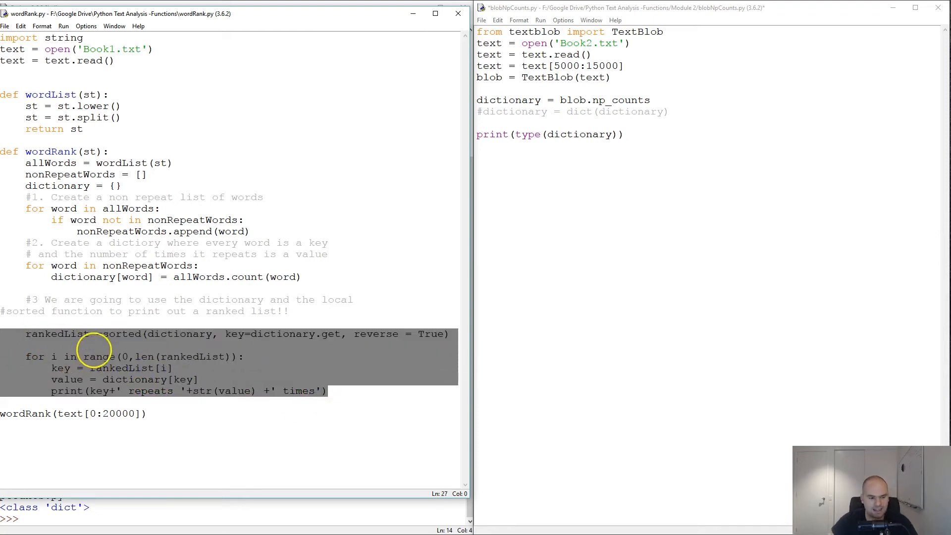
# Deselect wordRank.py's sorted ranking and printing code after reviewing it
pyautogui.click(149, 311)
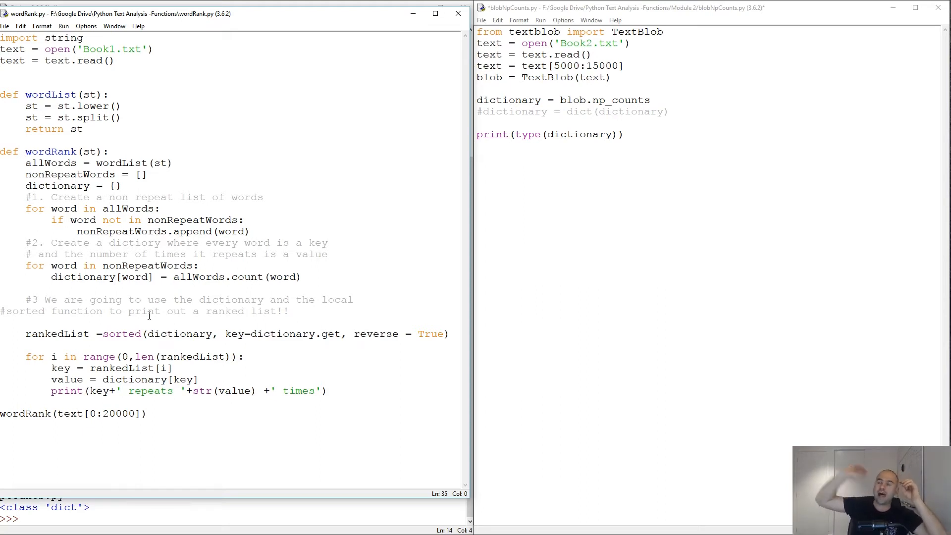
pyautogui.moveTo(298, 236)
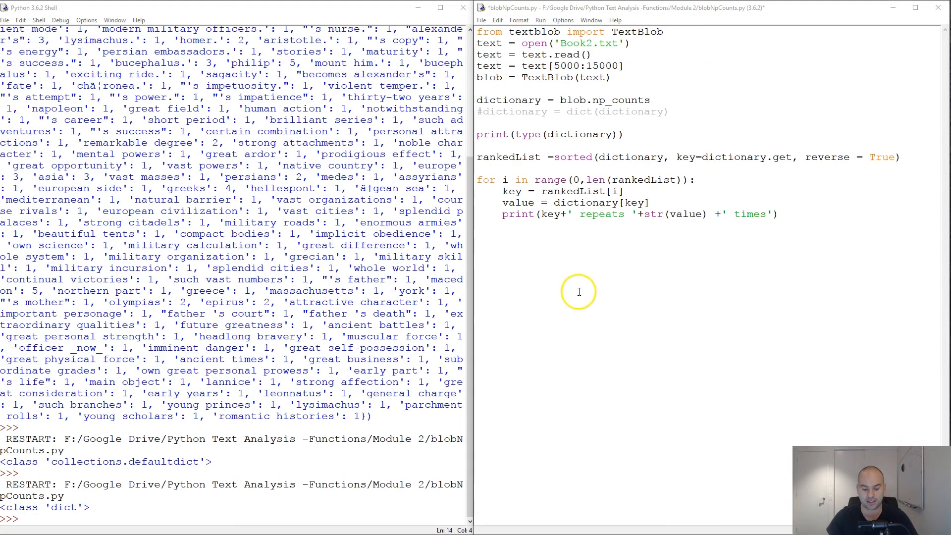
# Save and run blobNpCounts.py with the rankedList loop, listing 'alexander repeats 21 times' first
pyautogui.click(539, 19)
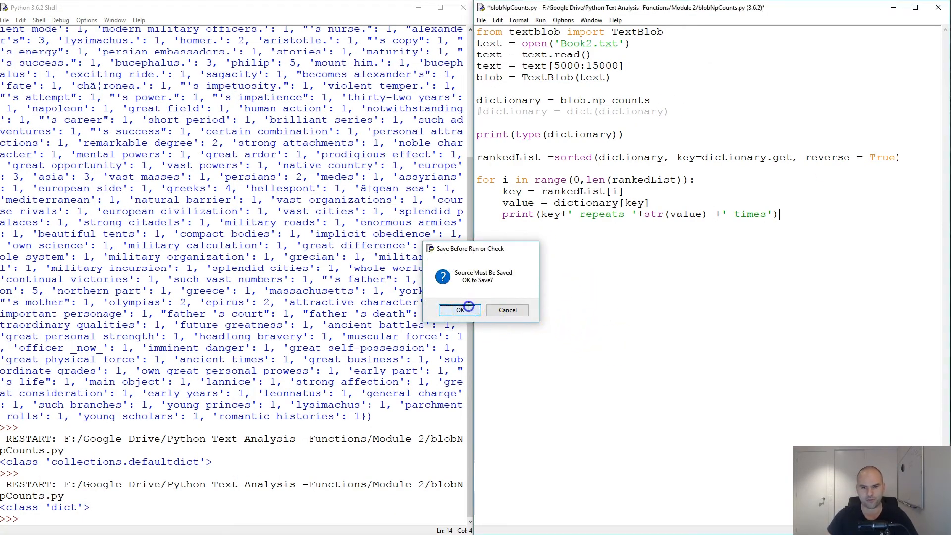
pyautogui.click(459, 310)
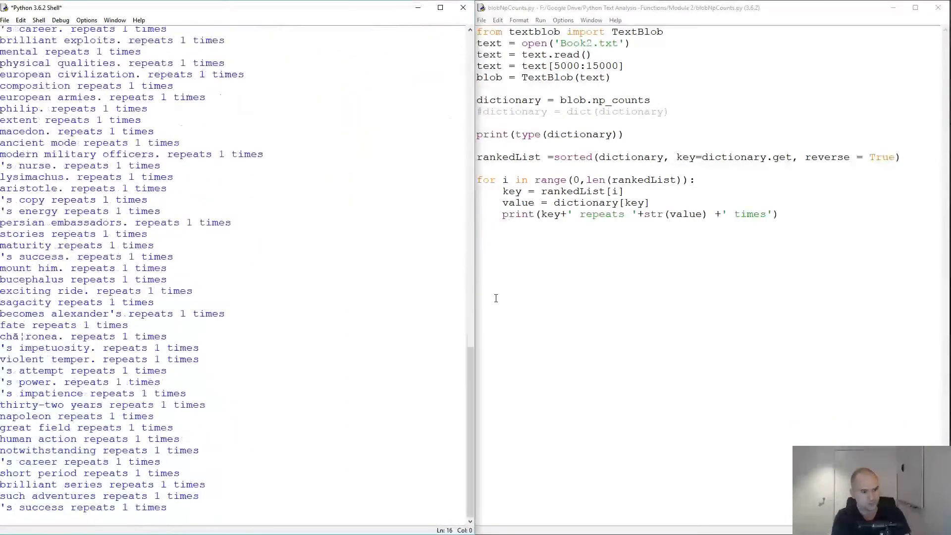
pyautogui.scroll(-3)
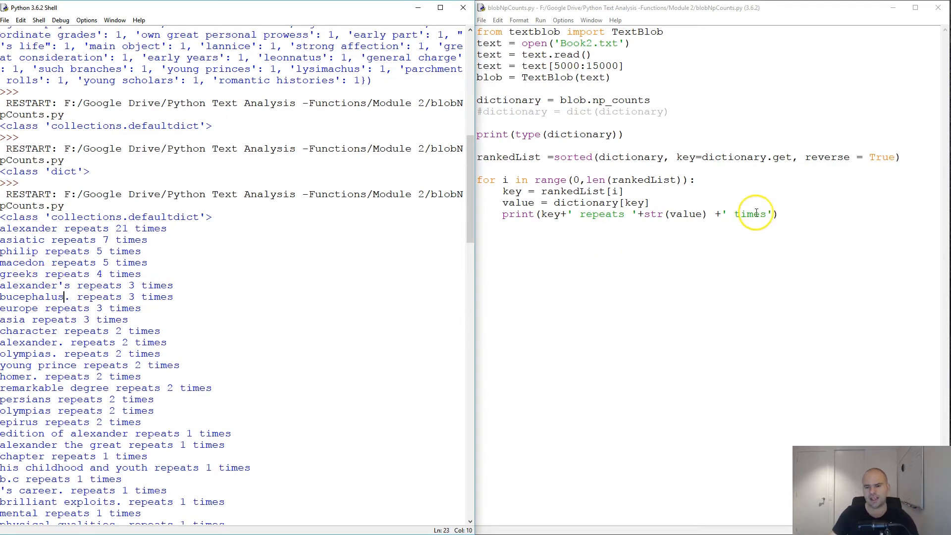
pyautogui.moveTo(755, 212)
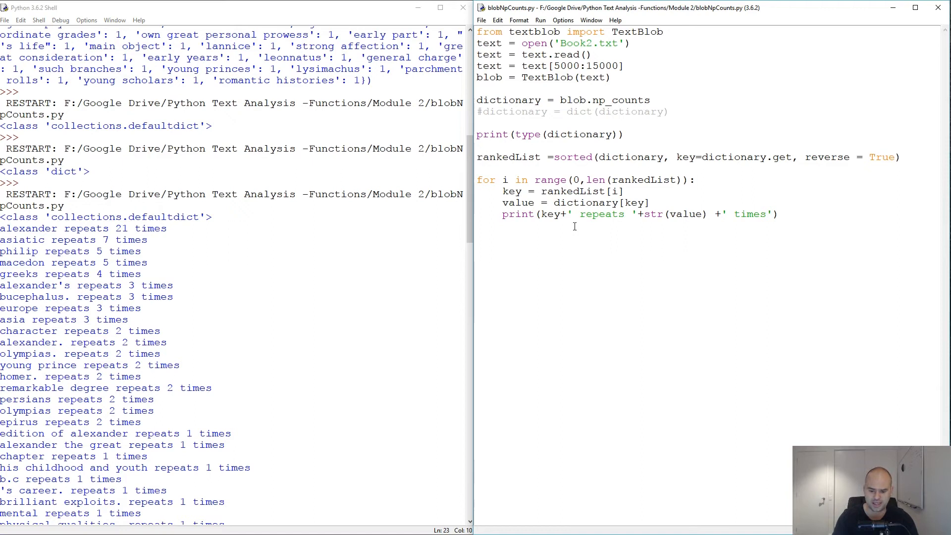
# Print key.capitalize, drop the type printout, save and run the script
pyautogui.write('.c')
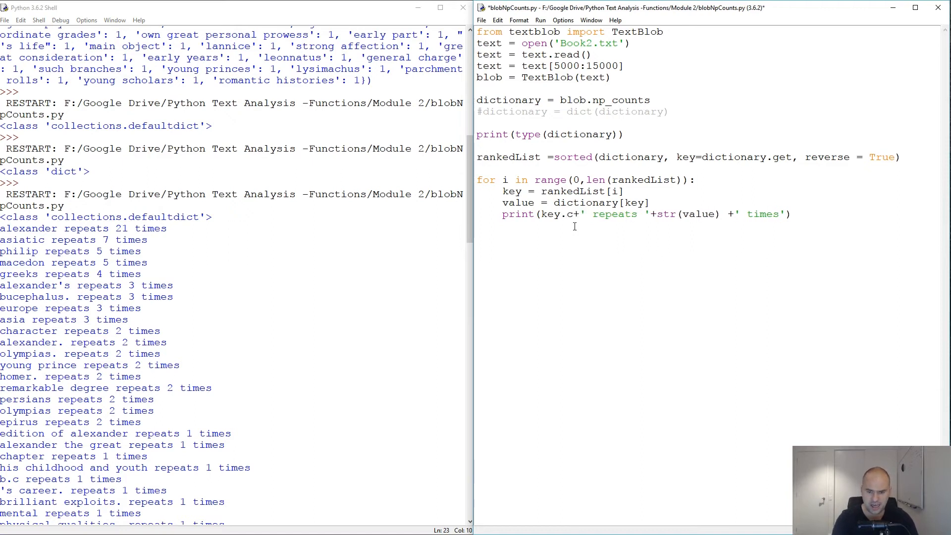
pyautogui.write('api')
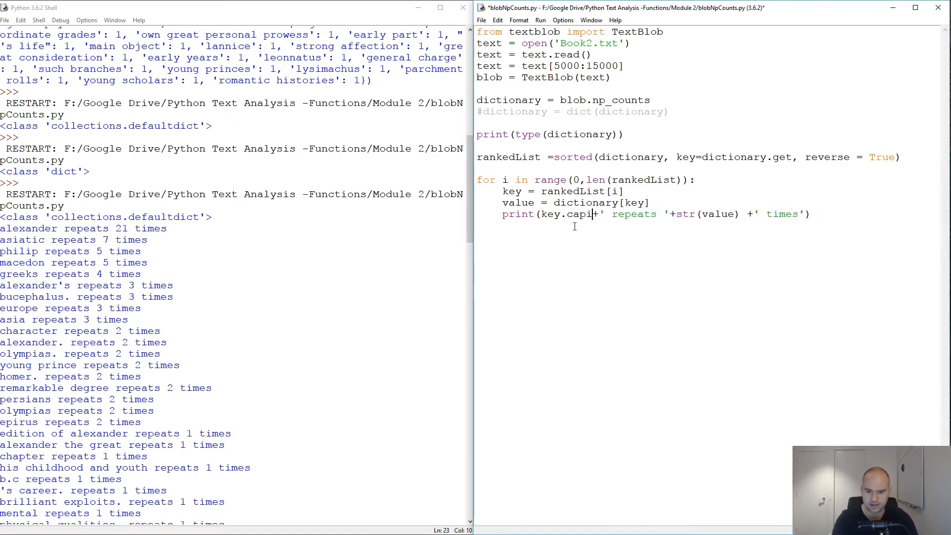
pyautogui.write('talis')
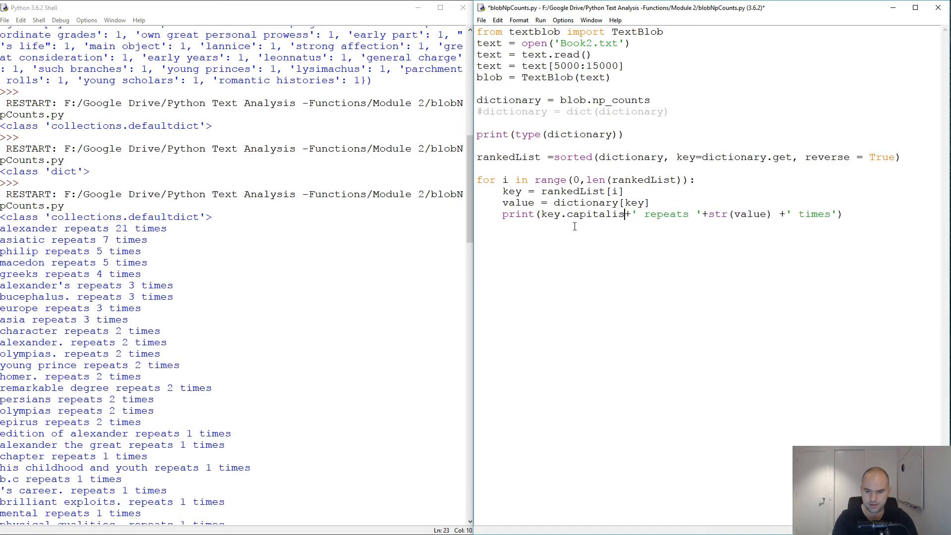
pyautogui.write('ze')
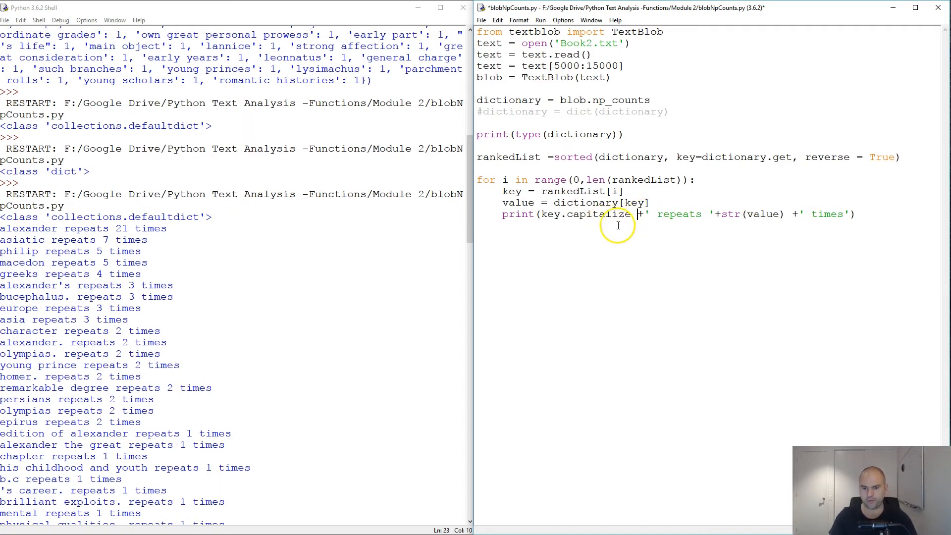
pyautogui.moveTo(454, 204)
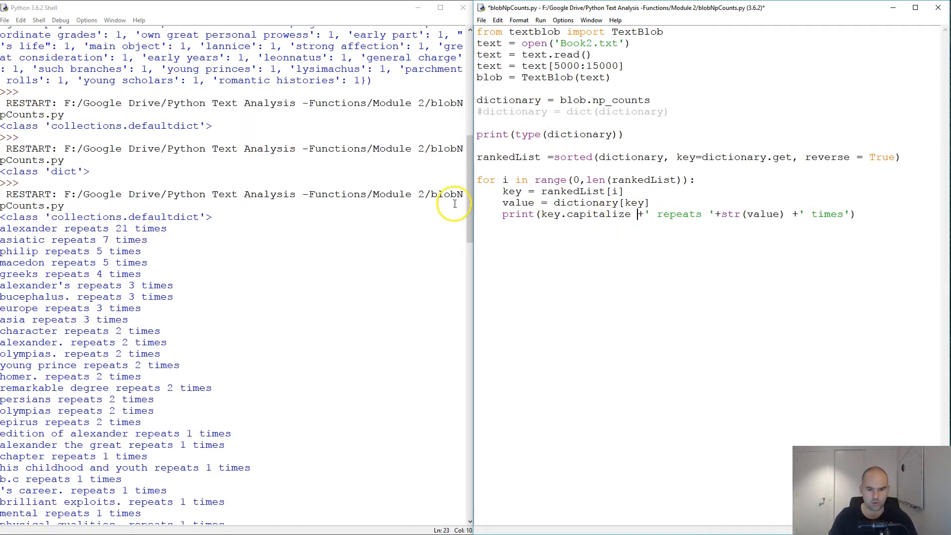
pyautogui.moveTo(484, 111)
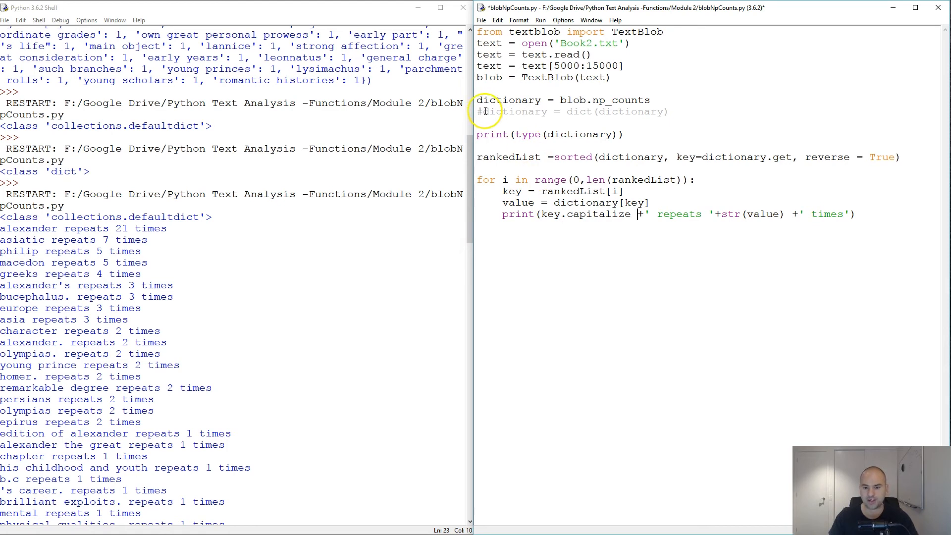
pyautogui.moveTo(599, 120)
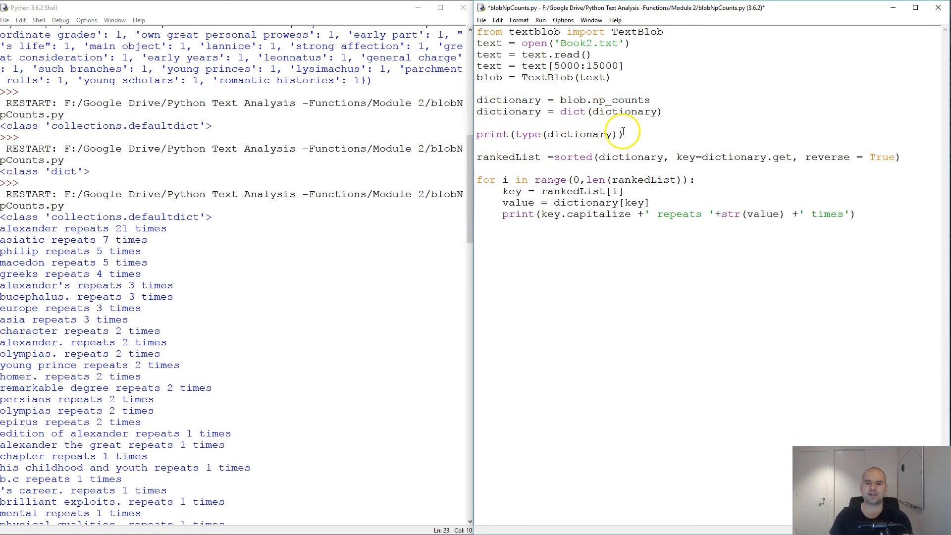
pyautogui.press('Delete')
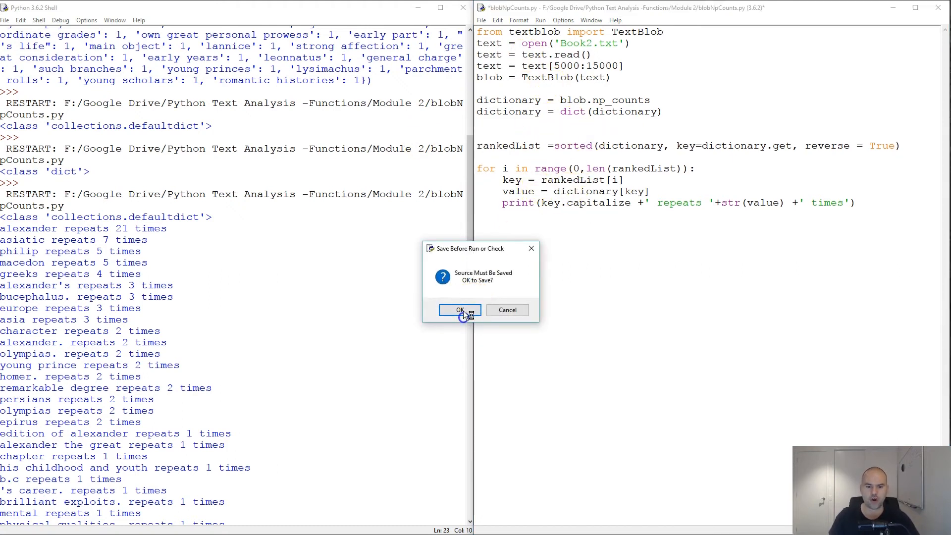
pyautogui.click(459, 310)
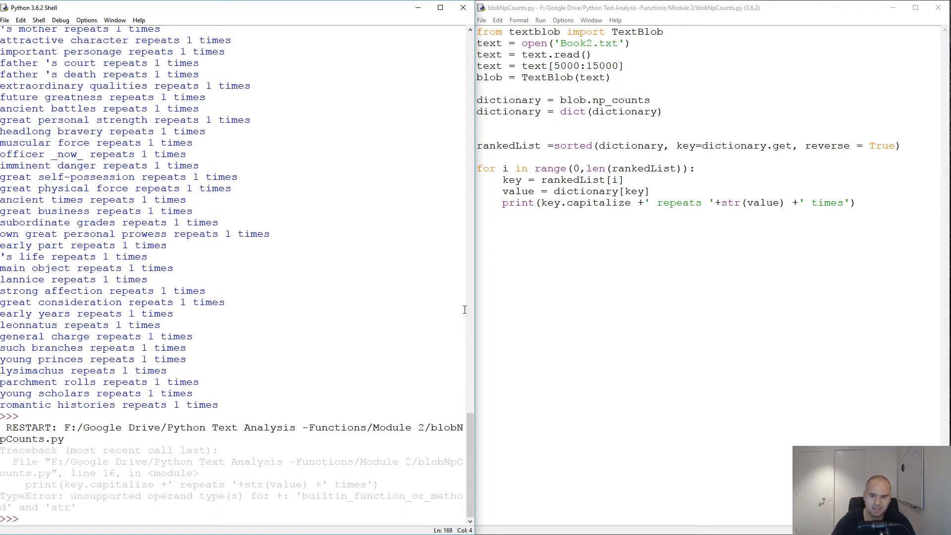
# Add the missing () after capitalize and rerun, giving lines like 'Father 's court repeats 1 times'
pyautogui.write('()')
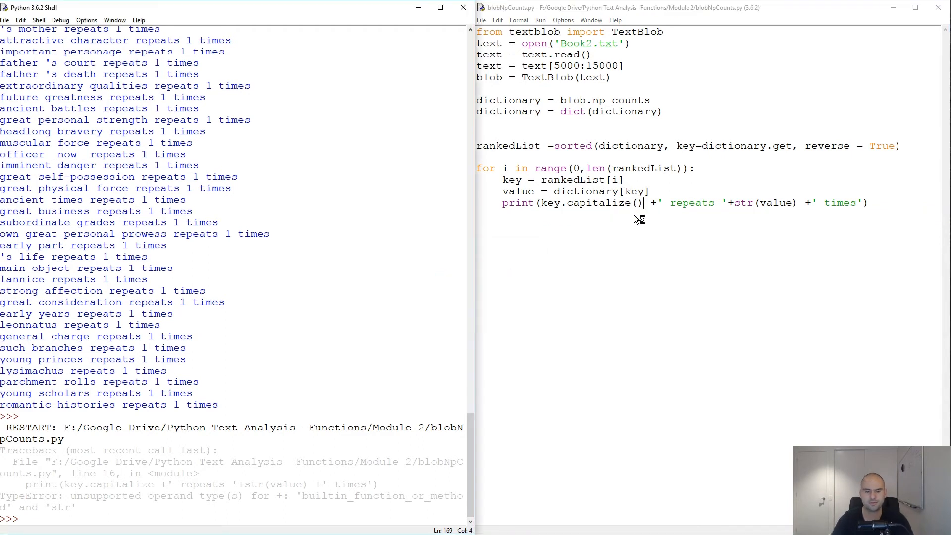
pyautogui.press('F5')
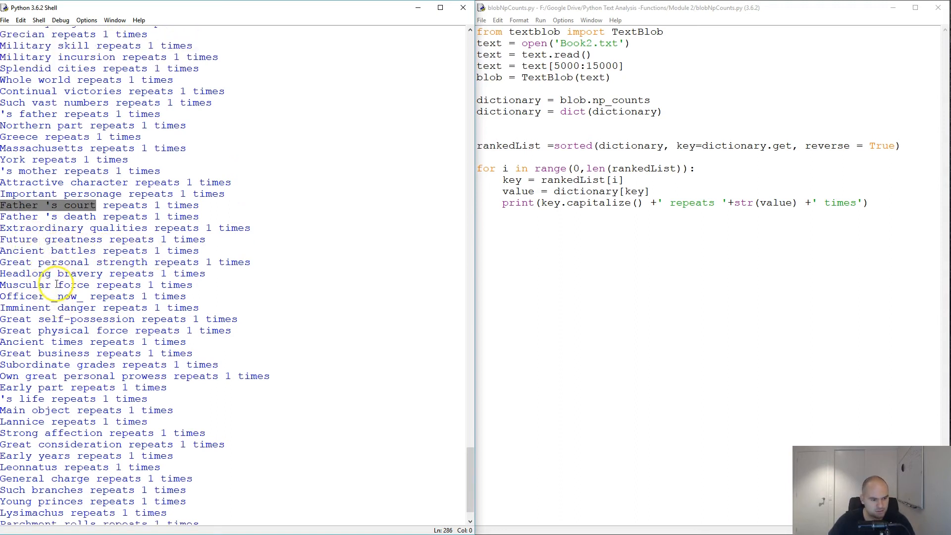
pyautogui.moveTo(530, 188)
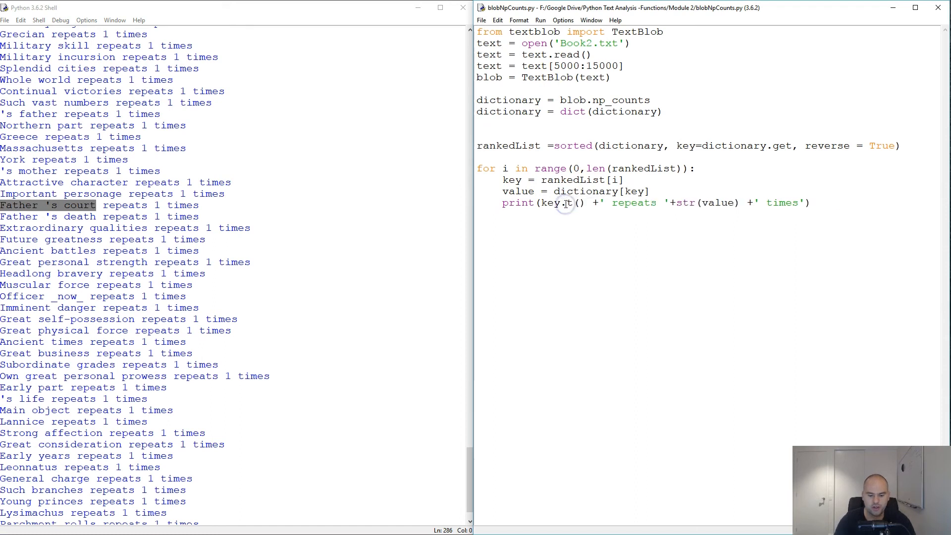
# Use key.title() and rerun, listing phrases like 'Alexander The Great repeats 1 times'
pyautogui.write('itle')
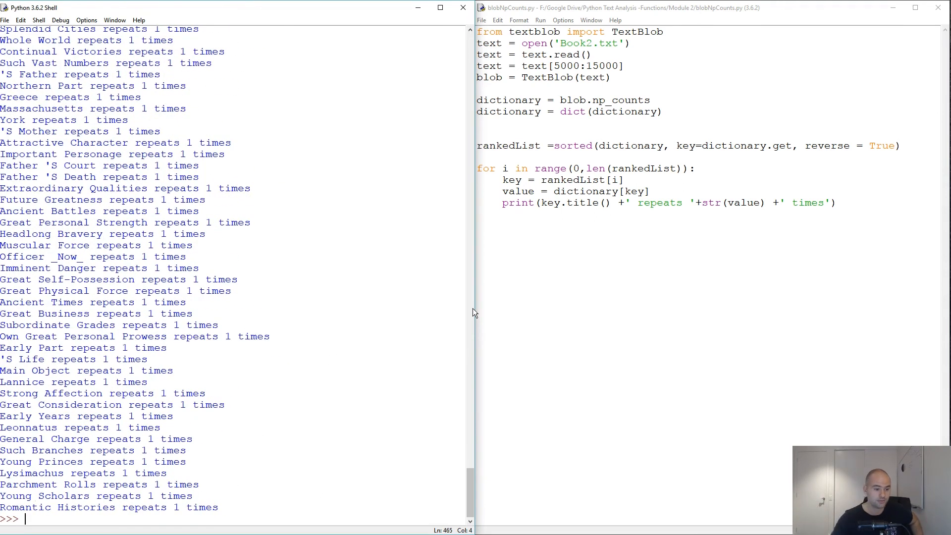
pyautogui.scroll(3)
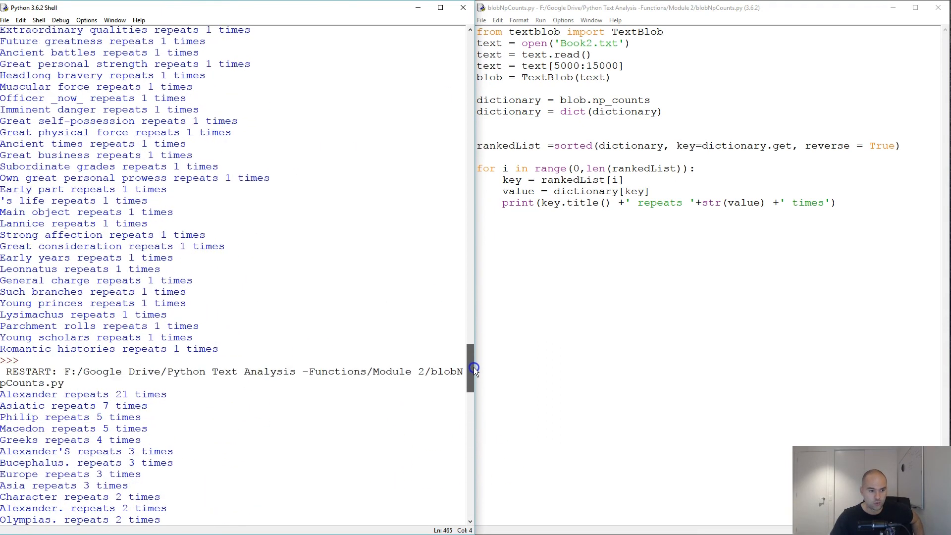
pyautogui.scroll(-3)
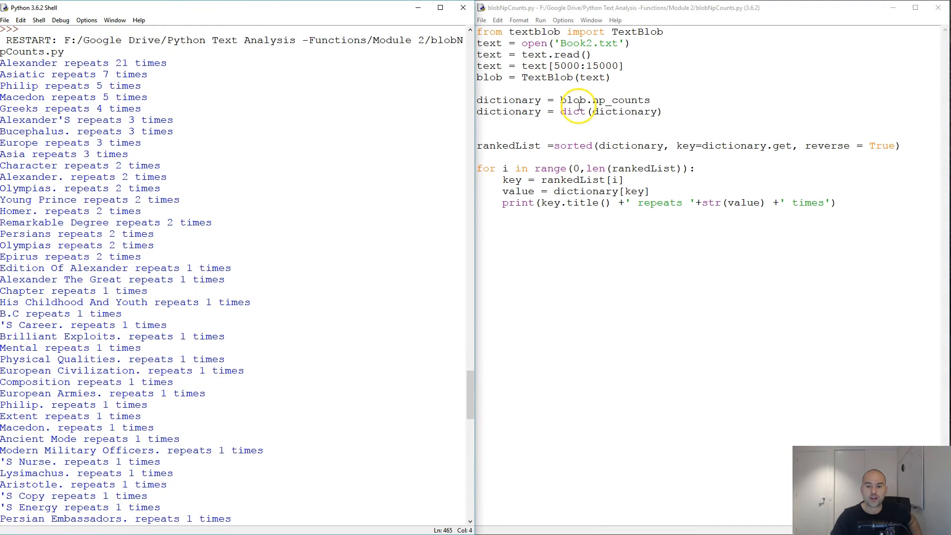
pyautogui.moveTo(590, 212)
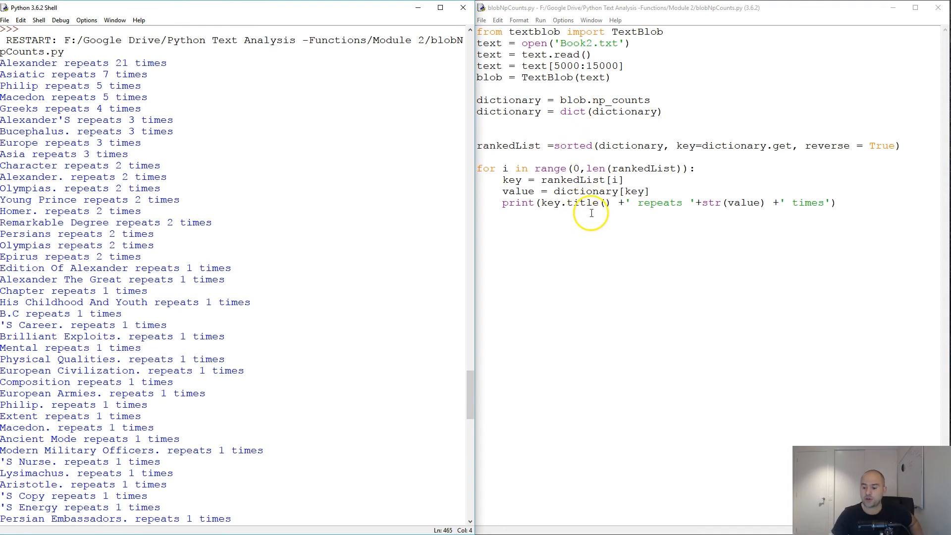
pyautogui.moveTo(714, 265)
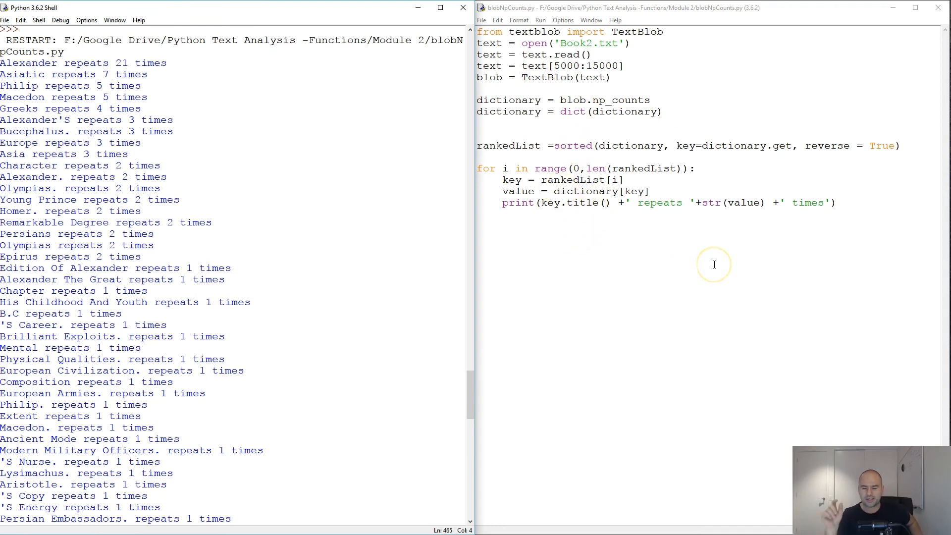